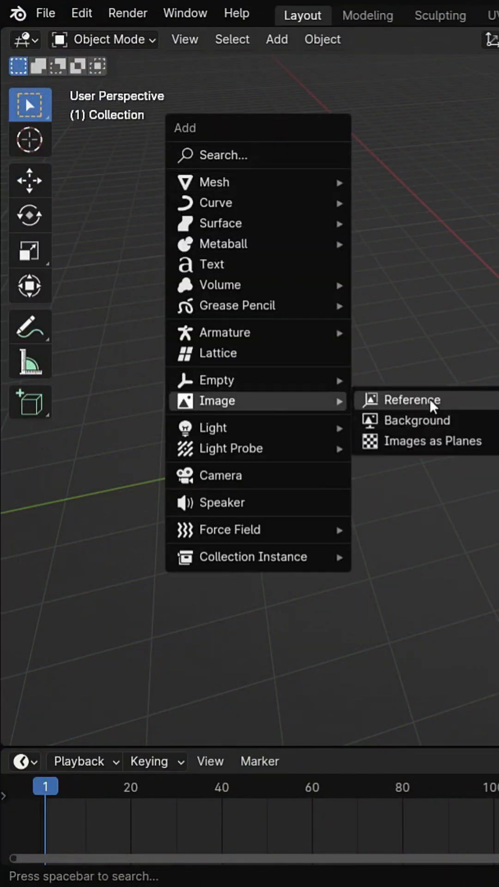
Step: Import the die line template file as a reference image at the world origin
left_click(411, 400)
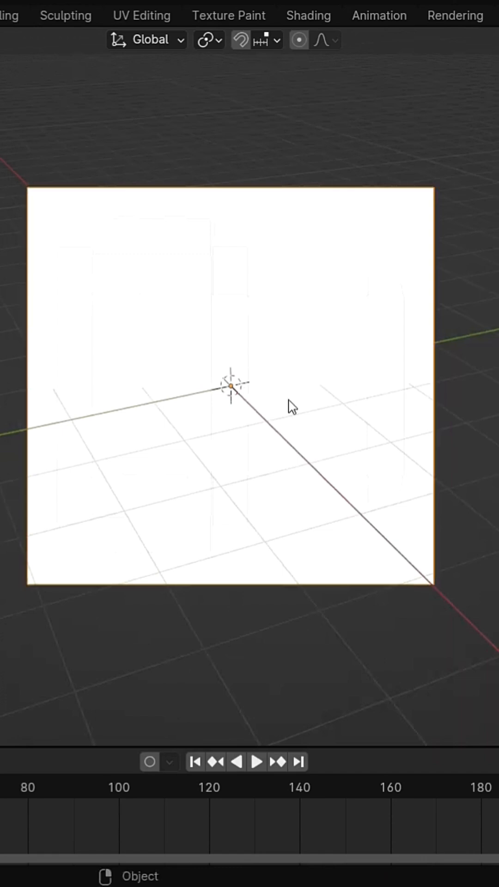